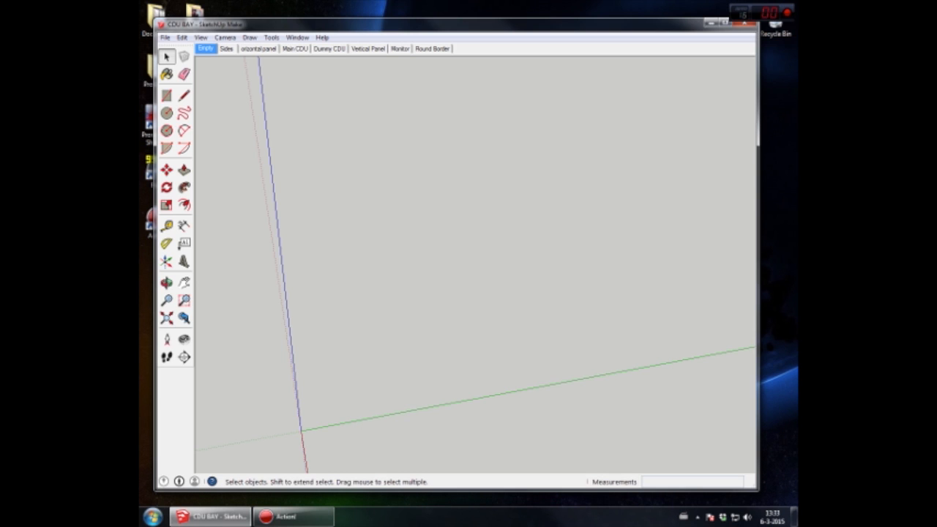
Step: Step from the empty axes-only scene to the scene showing the bay's side and top panels
{"action": "left_click", "coordinate": [225, 48]}
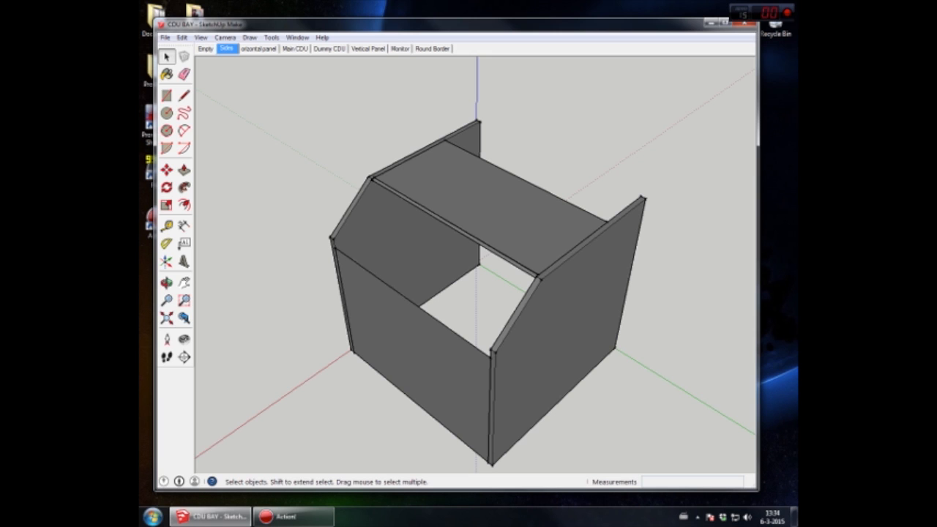
{"action": "left_click", "coordinate": [258, 48]}
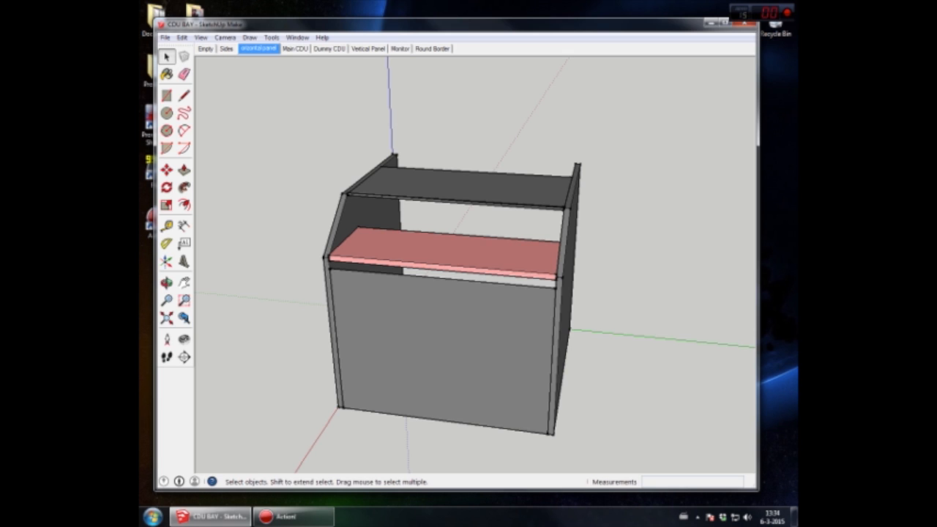
Step: Show the scene with the main CDU angled on the panel's left end
{"action": "left_click", "coordinate": [294, 48]}
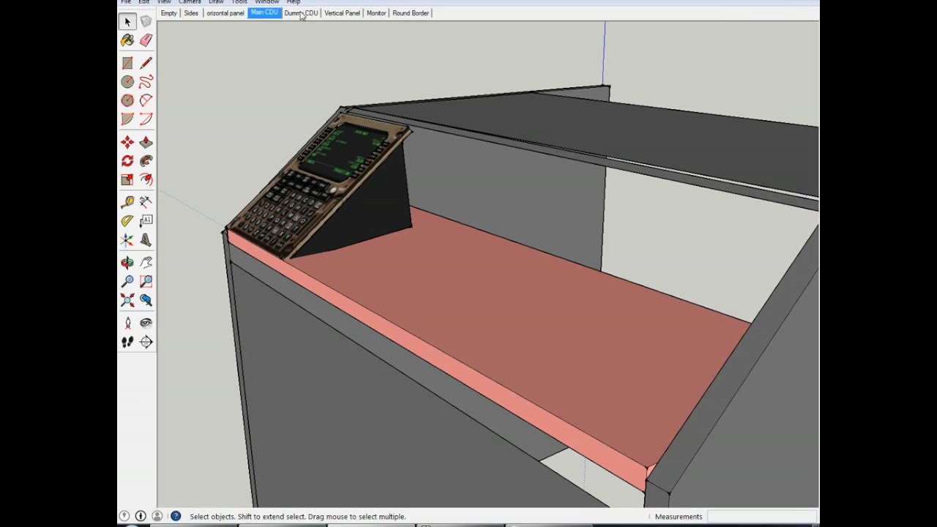
{"action": "left_click", "coordinate": [301, 12]}
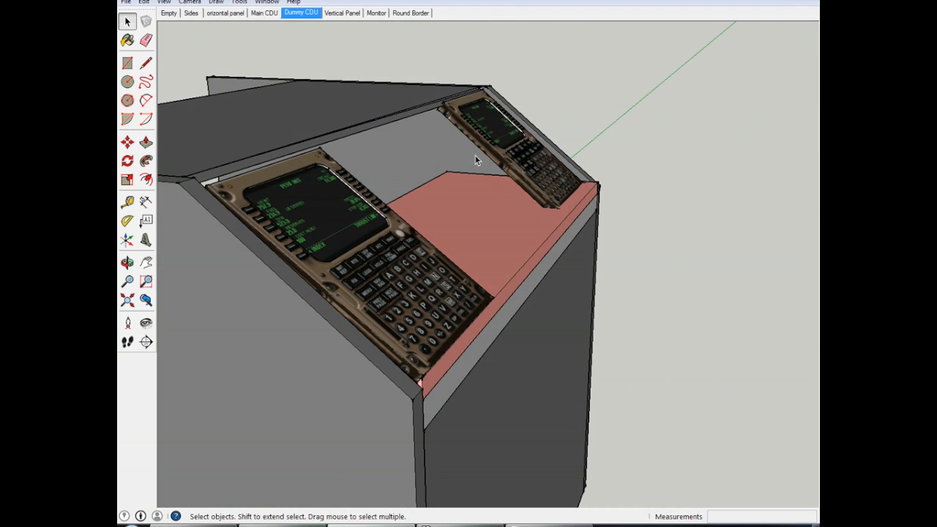
{"action": "mouse_move", "coordinate": [329, 251]}
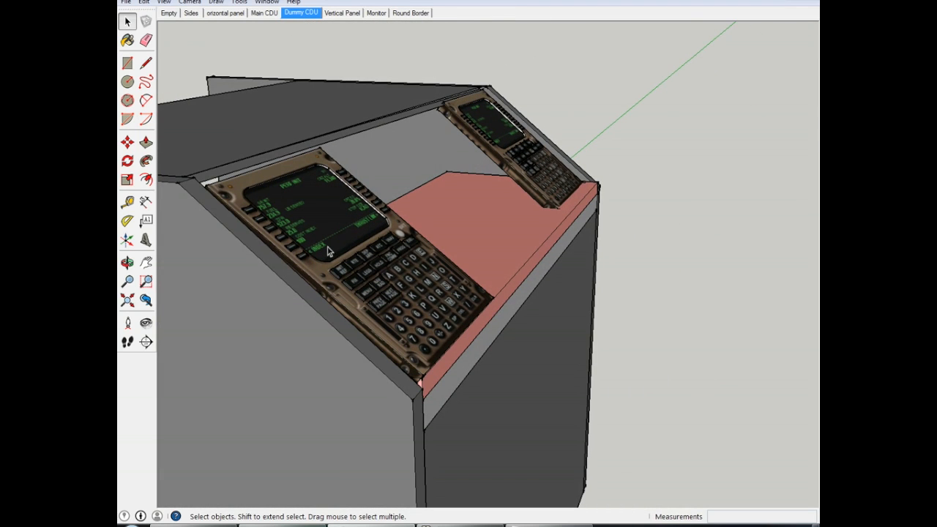
{"action": "mouse_move", "coordinate": [454, 235]}
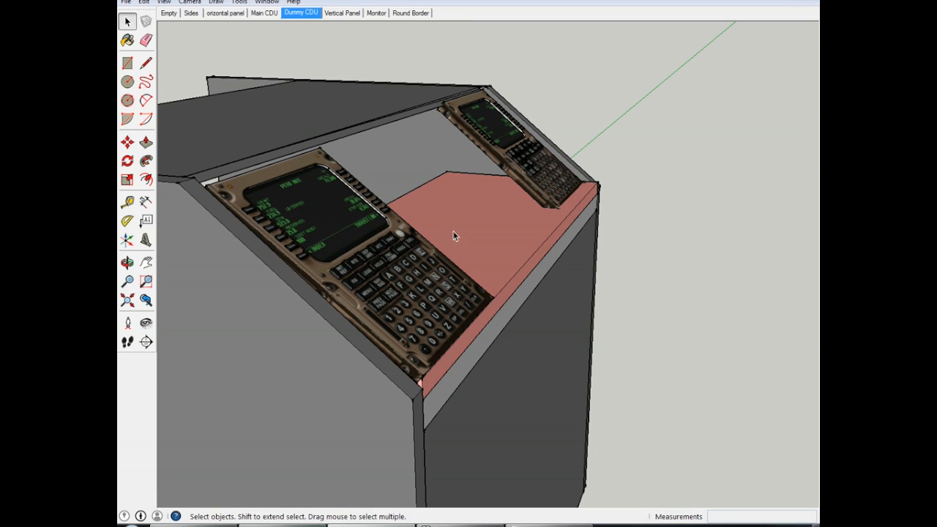
{"action": "mouse_move", "coordinate": [526, 228]}
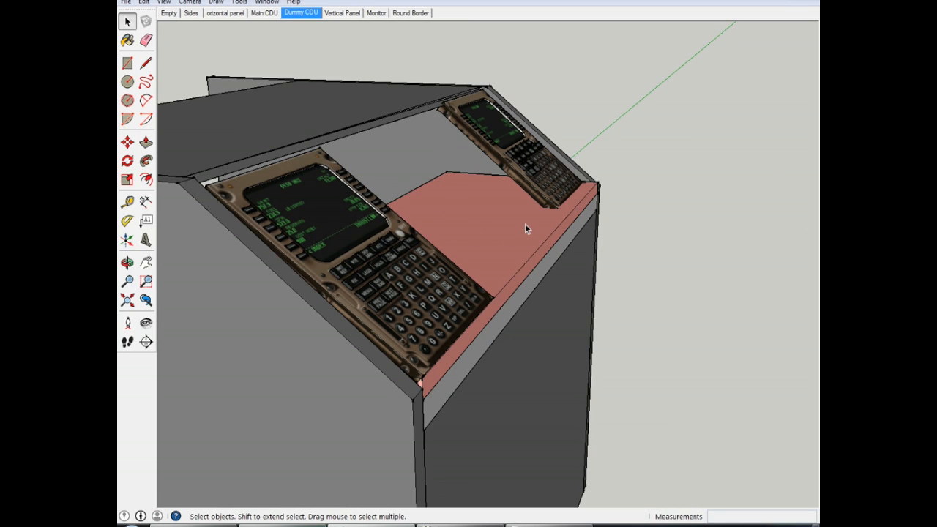
{"action": "mouse_move", "coordinate": [447, 218]}
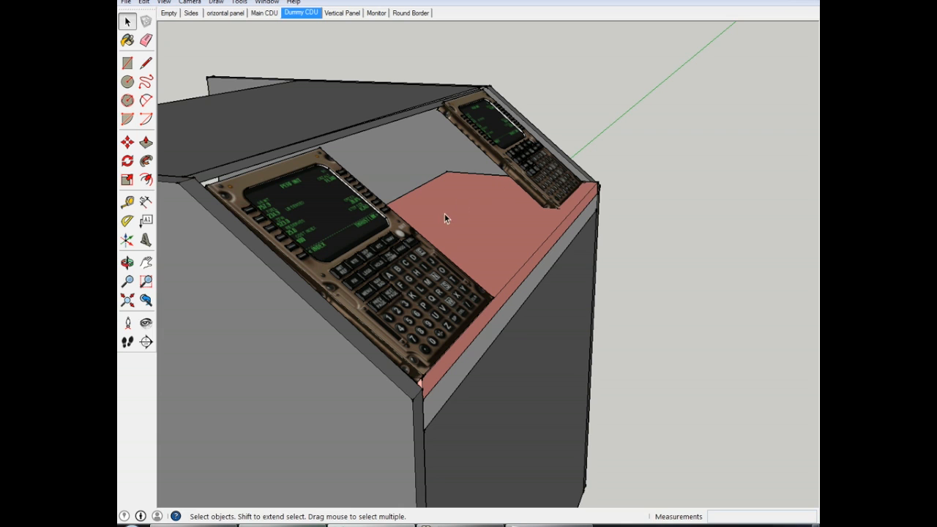
{"action": "mouse_move", "coordinate": [399, 97]}
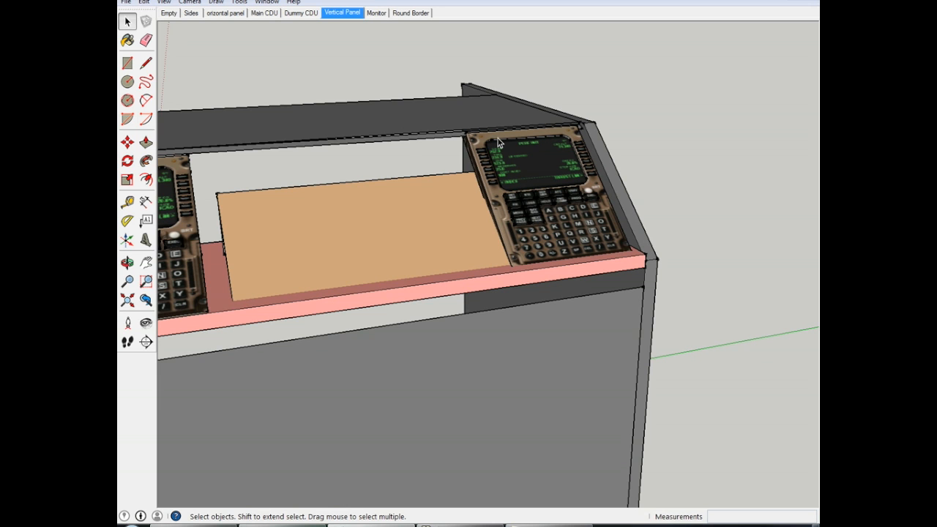
{"action": "mouse_move", "coordinate": [490, 191]}
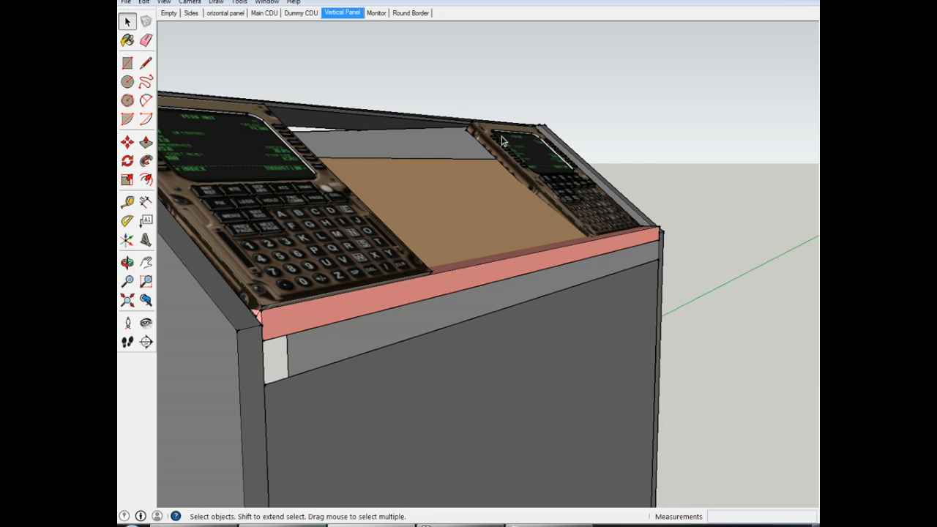
Step: View the tan vertical panel between the two CDUs from the front
{"action": "left_click", "coordinate": [126, 262]}
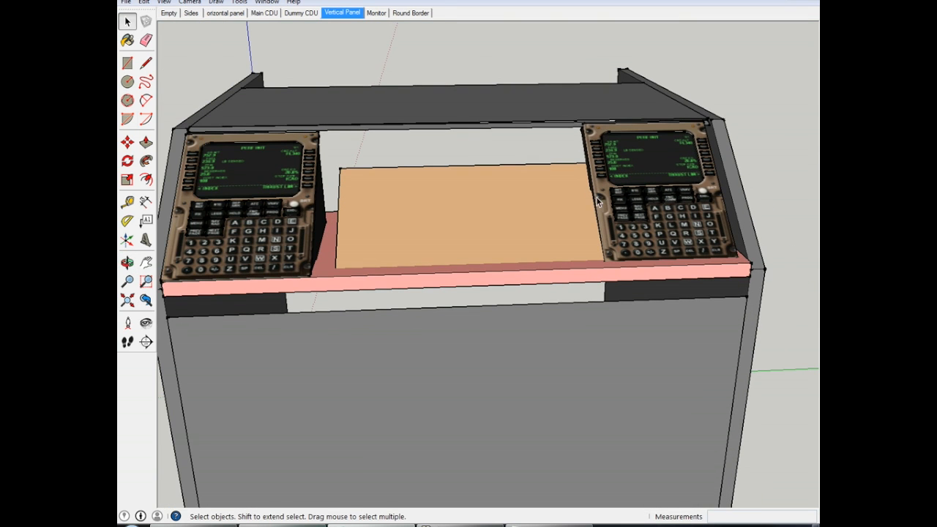
{"action": "mouse_move", "coordinate": [569, 212]}
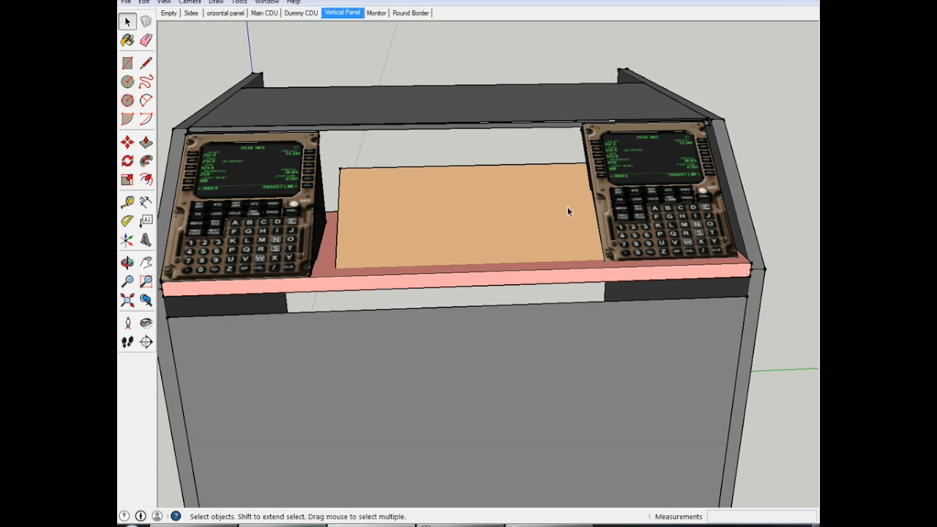
{"action": "mouse_move", "coordinate": [514, 212]}
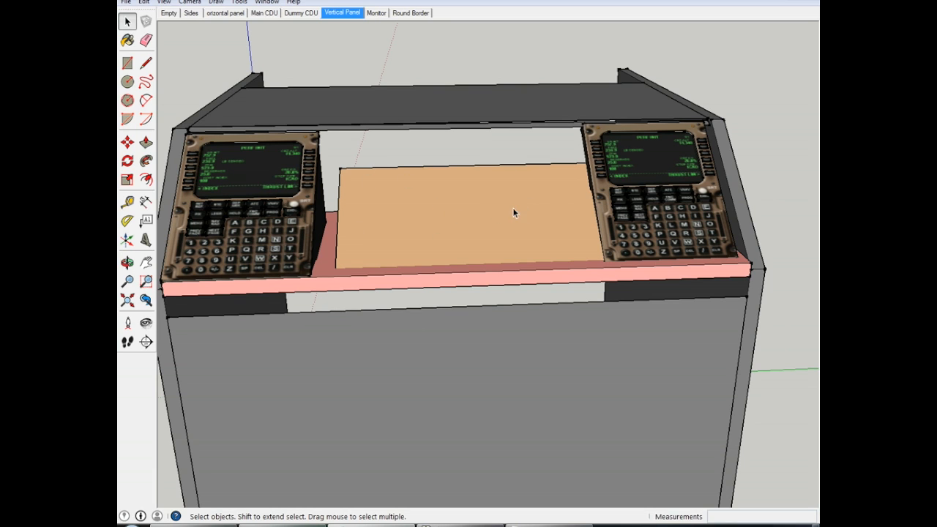
{"action": "mouse_move", "coordinate": [770, 188]}
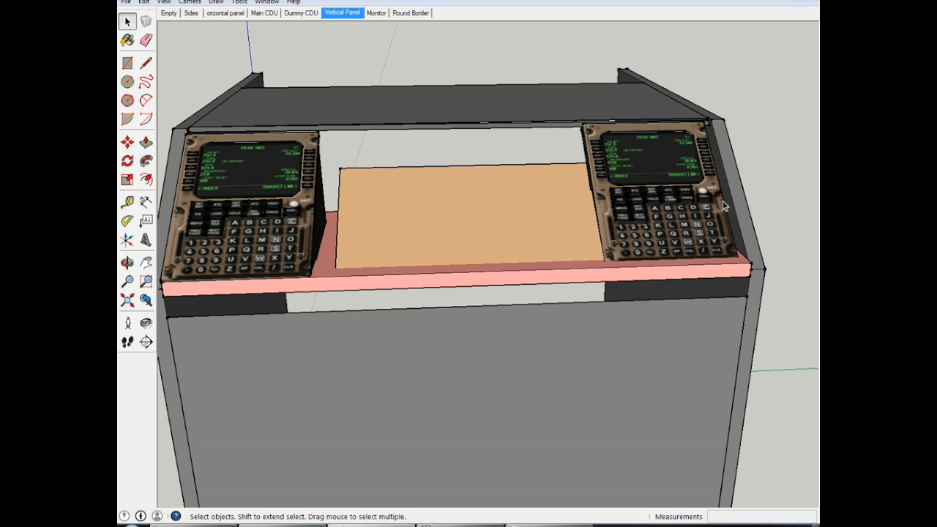
{"action": "mouse_move", "coordinate": [590, 158]}
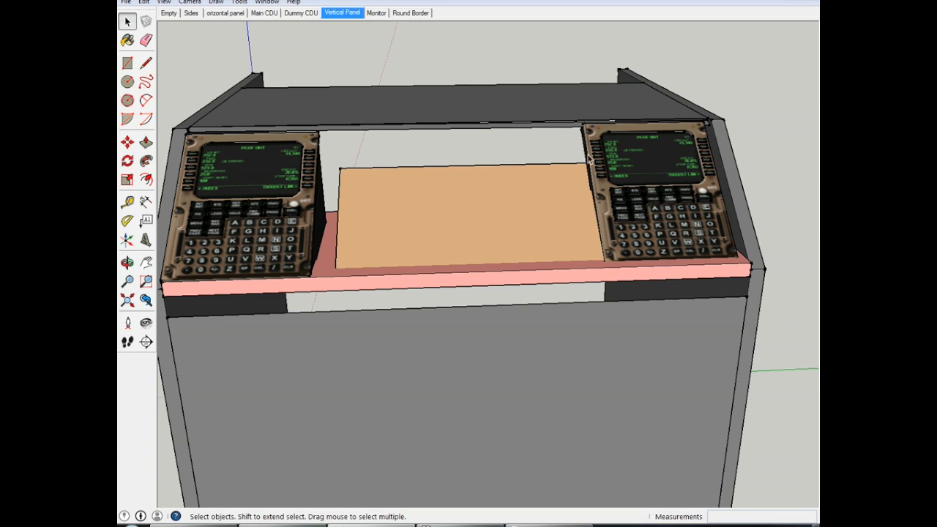
{"action": "mouse_move", "coordinate": [674, 220]}
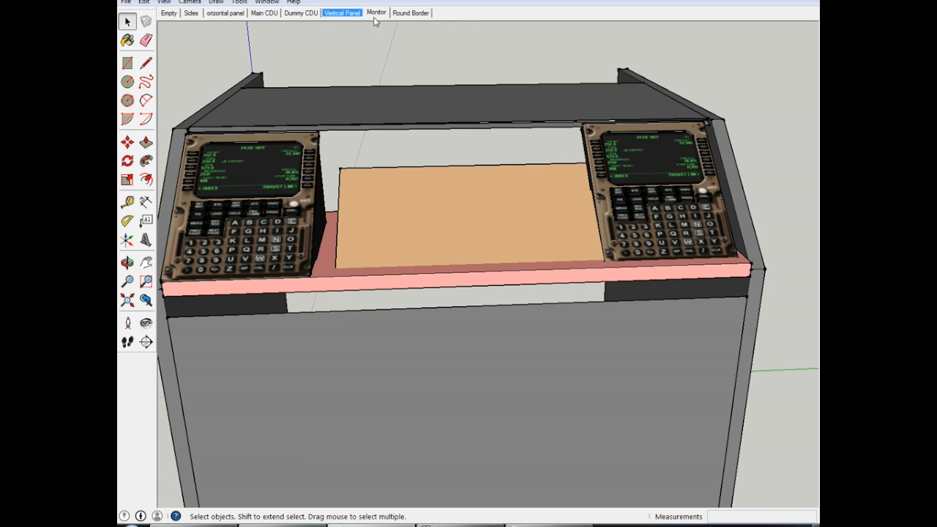
{"action": "left_click", "coordinate": [376, 12]}
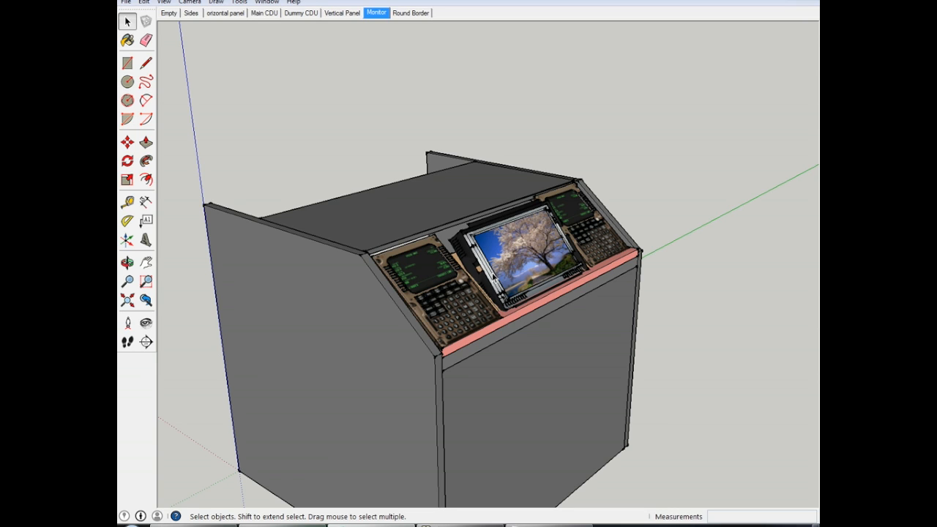
{"action": "mouse_move", "coordinate": [635, 334]}
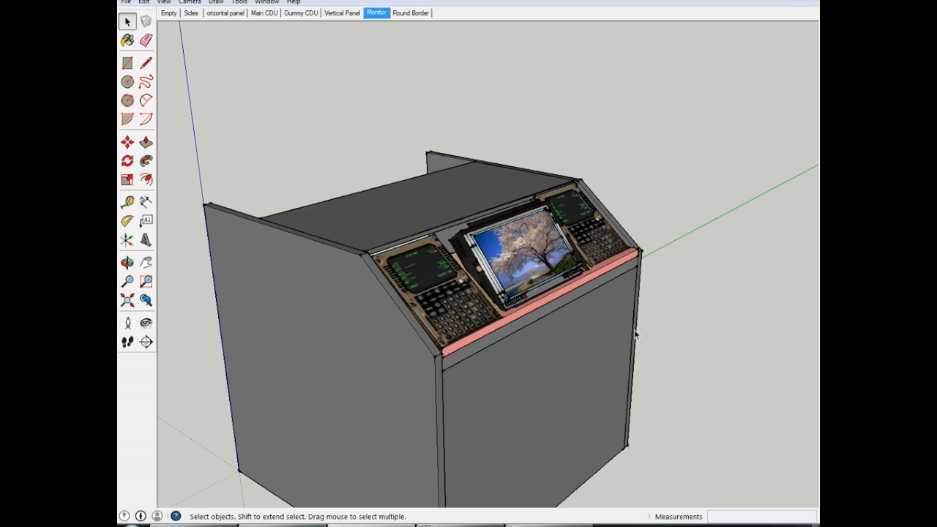
{"action": "mouse_move", "coordinate": [515, 253]}
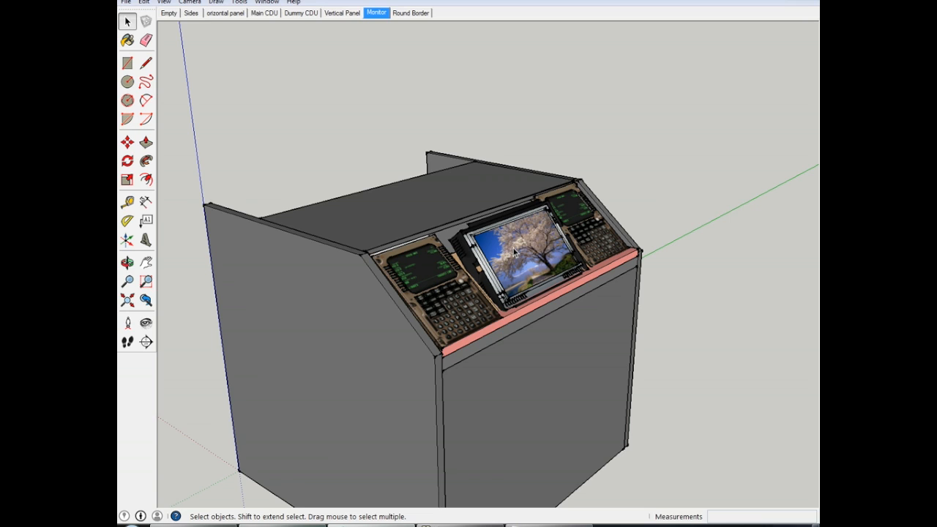
{"action": "mouse_move", "coordinate": [339, 13]}
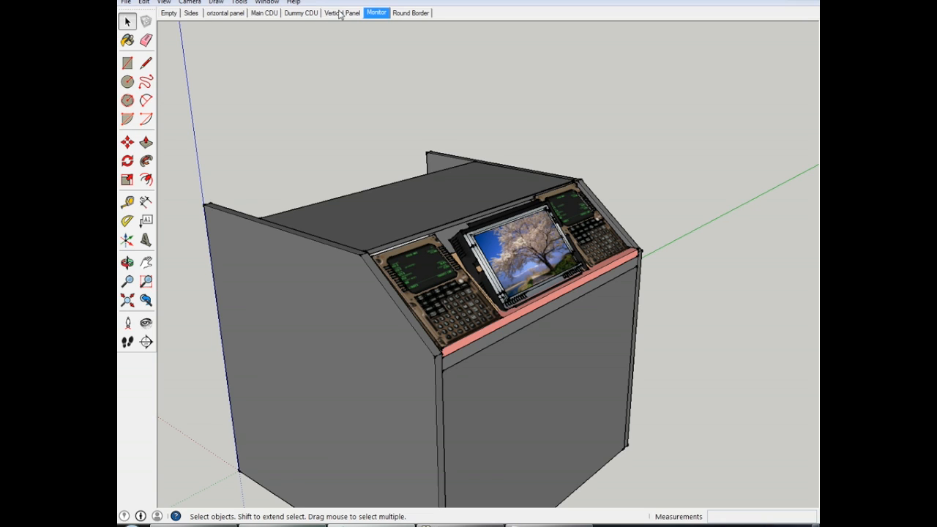
{"action": "mouse_move", "coordinate": [574, 351]}
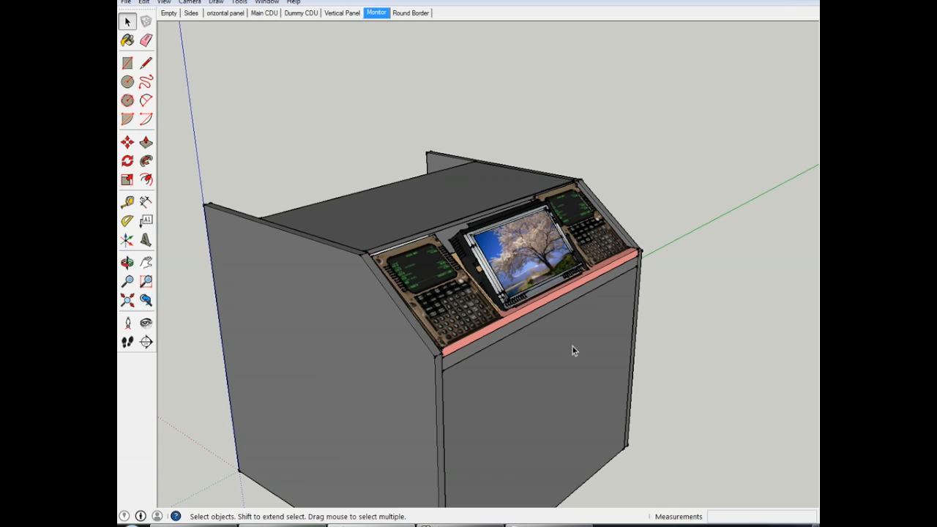
{"action": "mouse_move", "coordinate": [534, 247]}
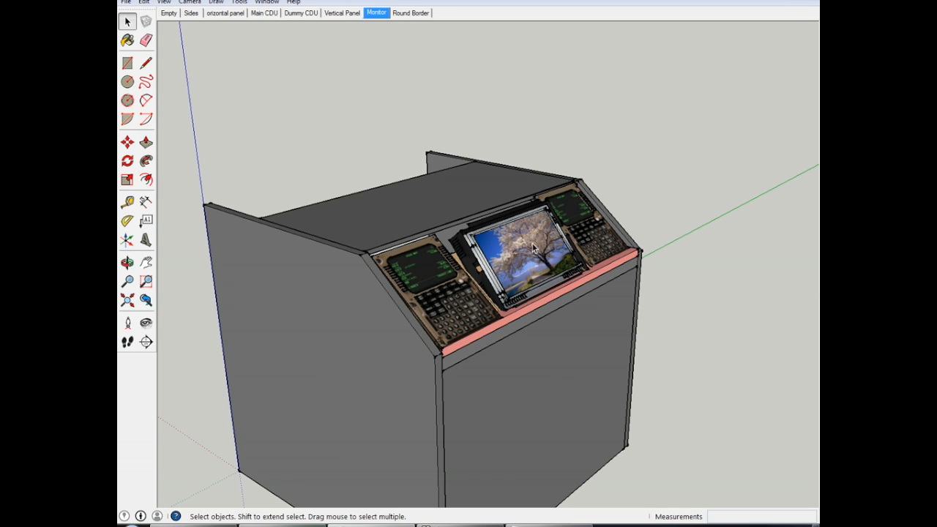
{"action": "mouse_move", "coordinate": [541, 273]}
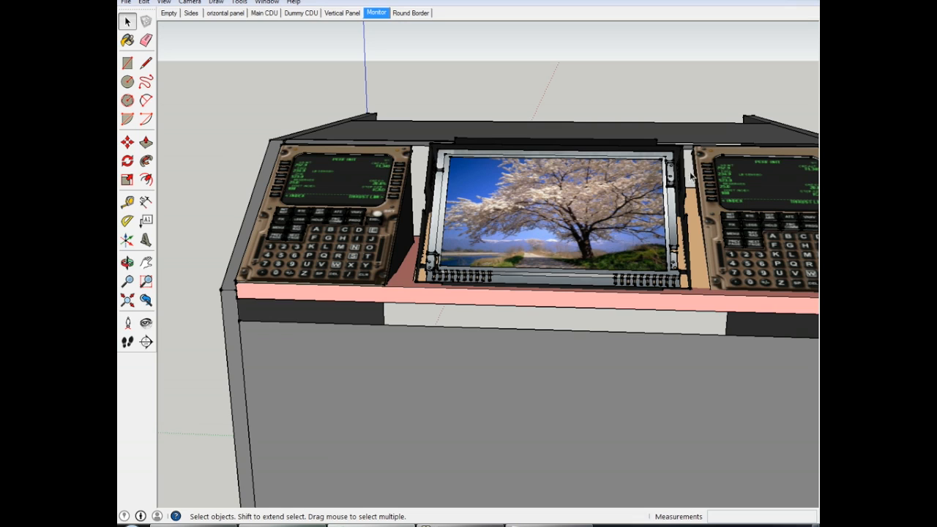
{"action": "mouse_move", "coordinate": [654, 160]}
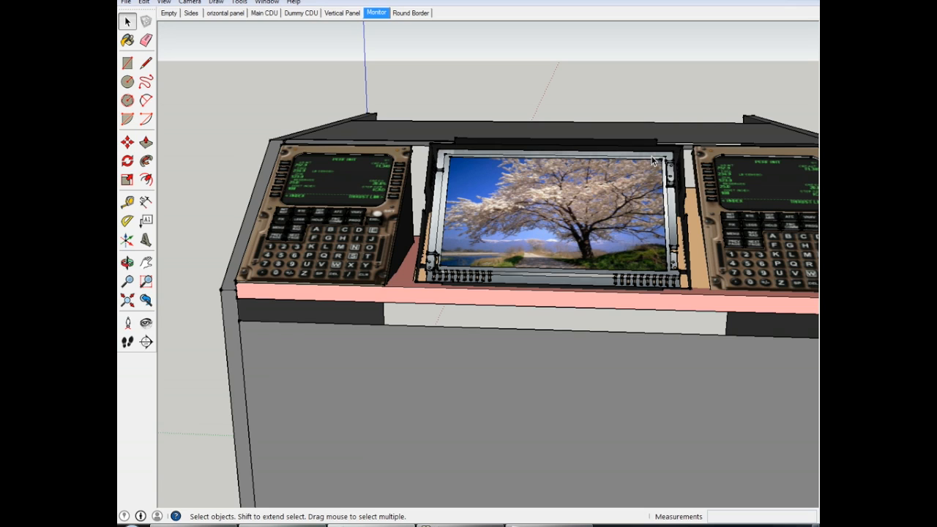
{"action": "mouse_move", "coordinate": [452, 183]}
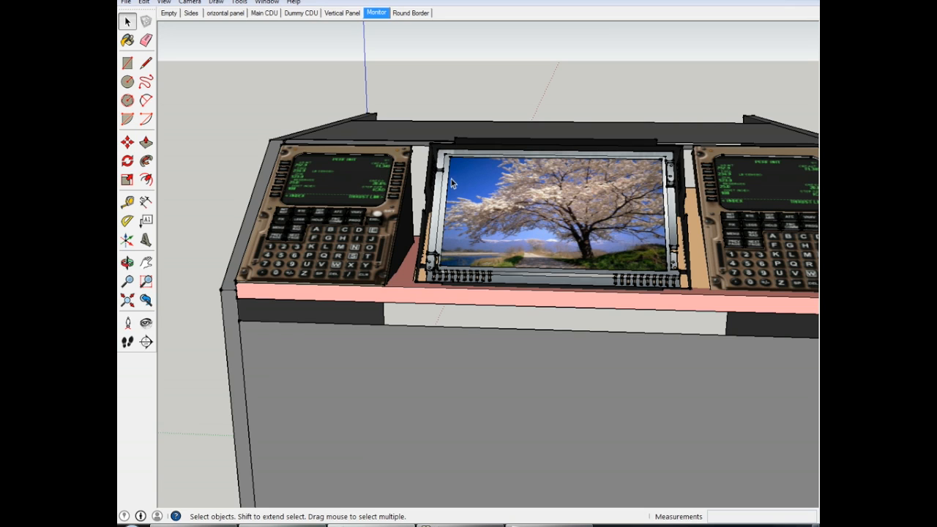
{"action": "mouse_move", "coordinate": [665, 309]}
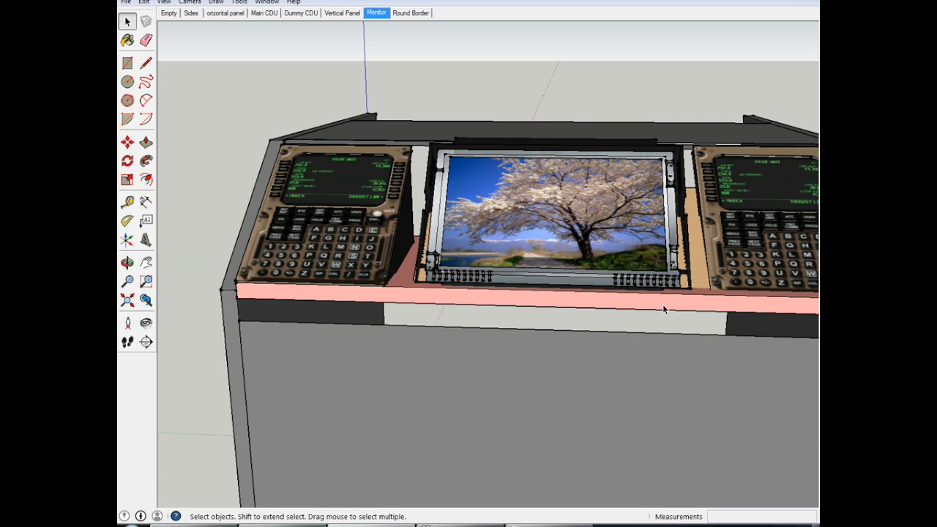
{"action": "mouse_move", "coordinate": [541, 327]}
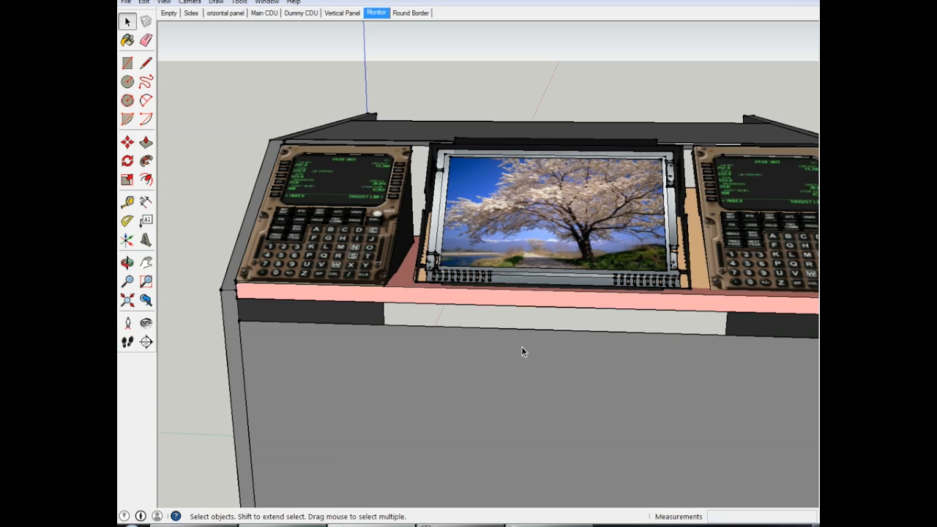
{"action": "mouse_move", "coordinate": [522, 377]}
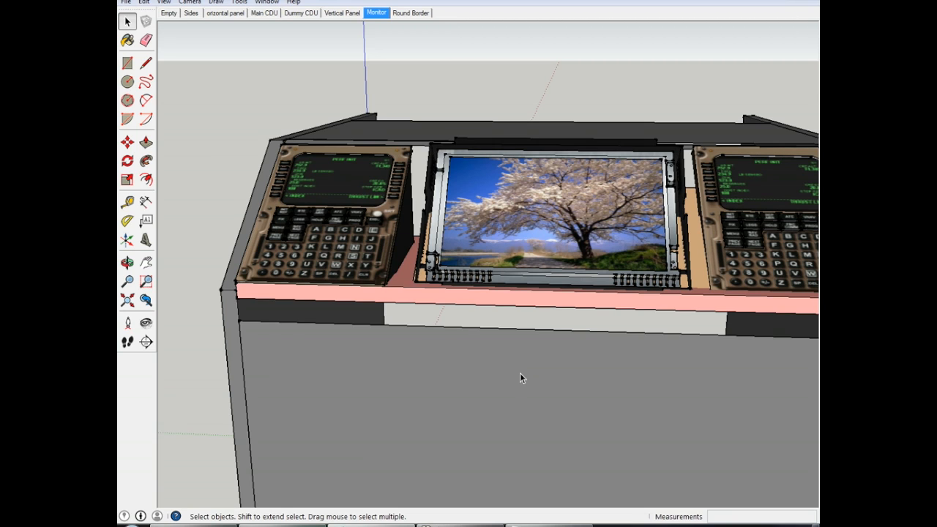
{"action": "mouse_move", "coordinate": [427, 182]}
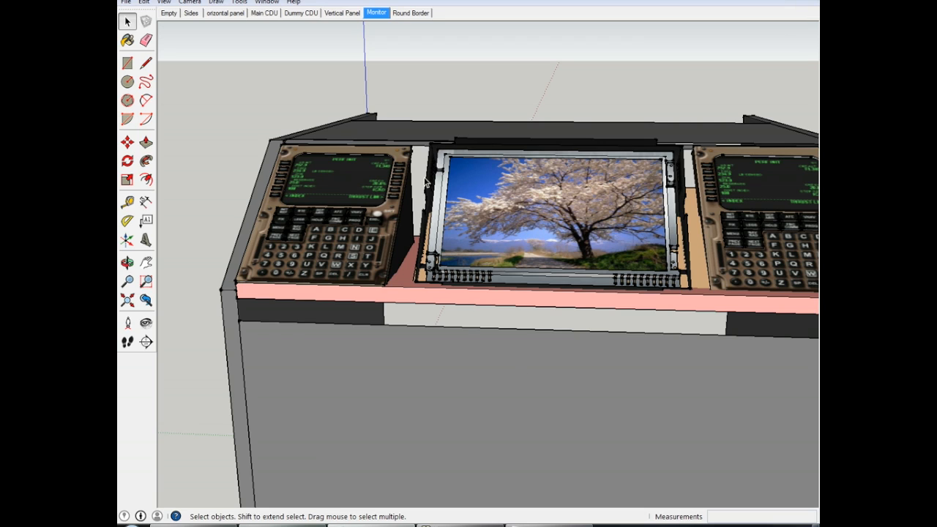
{"action": "mouse_move", "coordinate": [430, 198]}
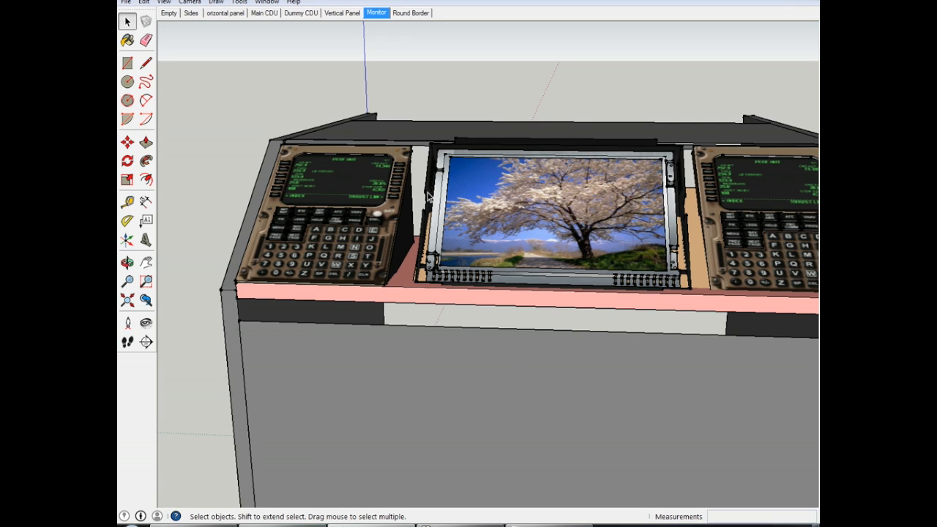
{"action": "mouse_move", "coordinate": [555, 277]}
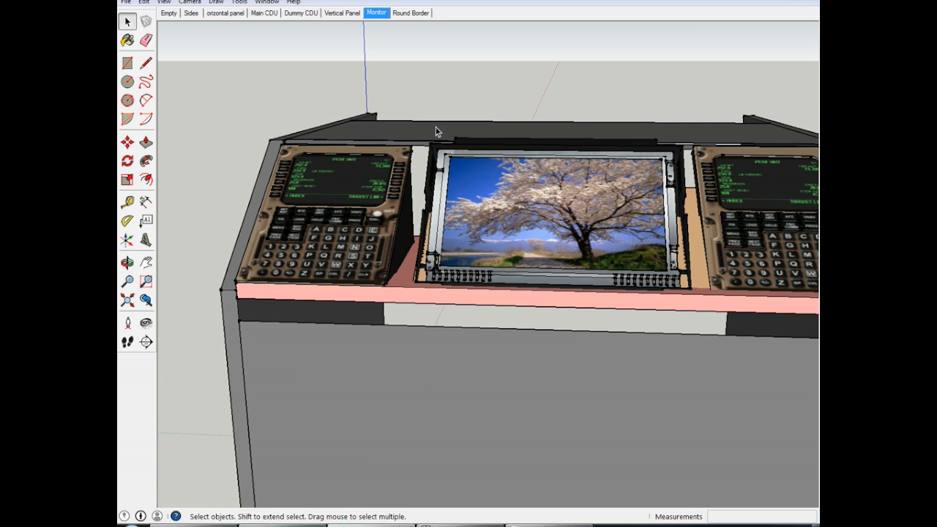
{"action": "mouse_move", "coordinate": [409, 191]}
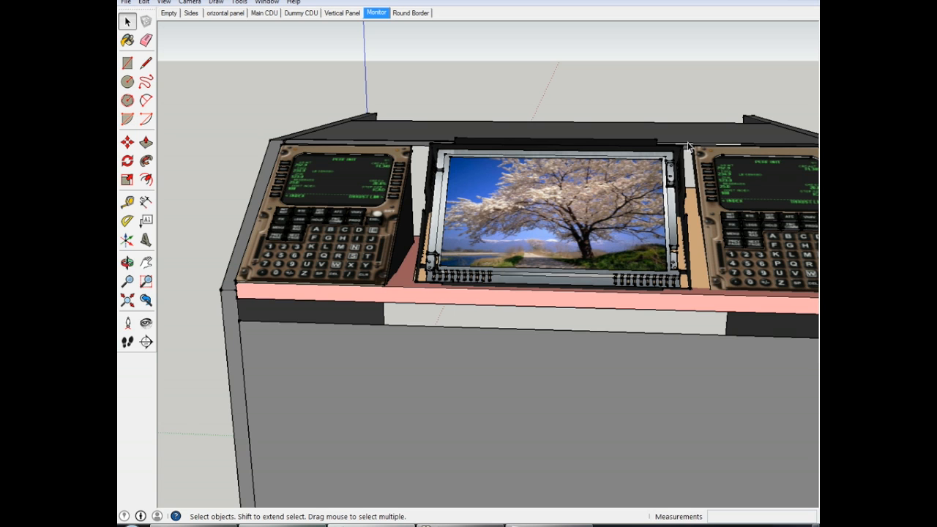
{"action": "mouse_move", "coordinate": [654, 380]}
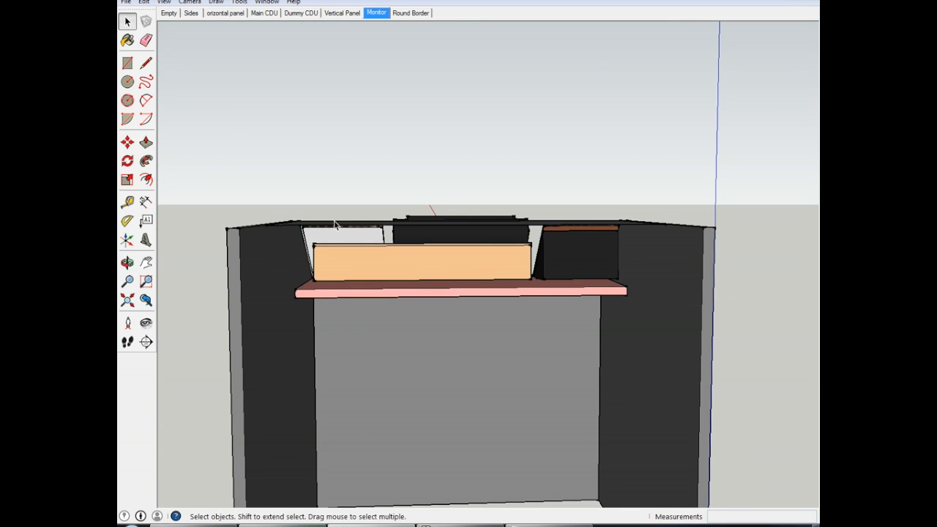
{"action": "mouse_move", "coordinate": [462, 253]}
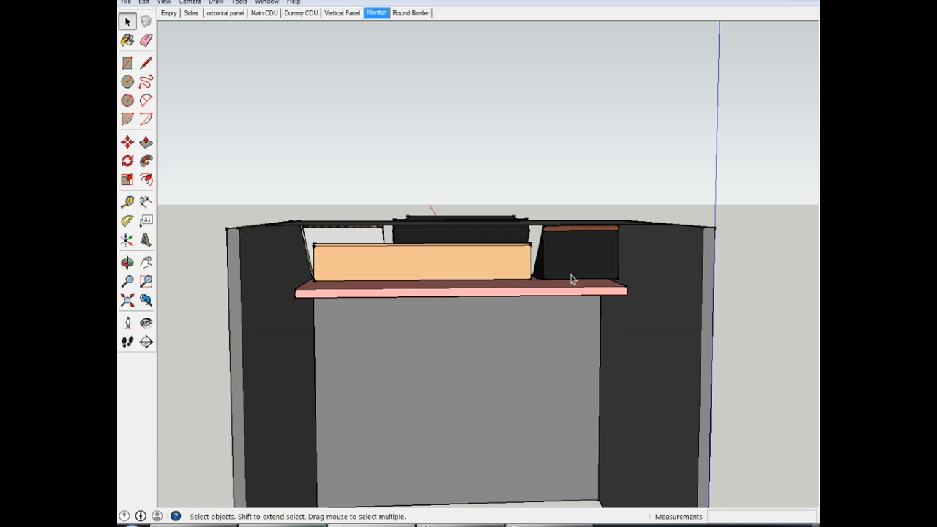
{"action": "mouse_move", "coordinate": [546, 337]}
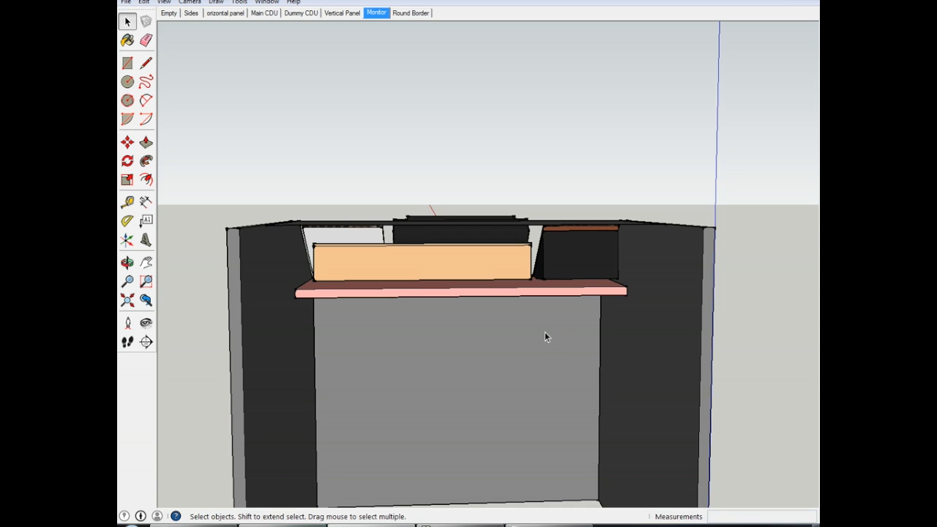
{"action": "mouse_move", "coordinate": [535, 431]}
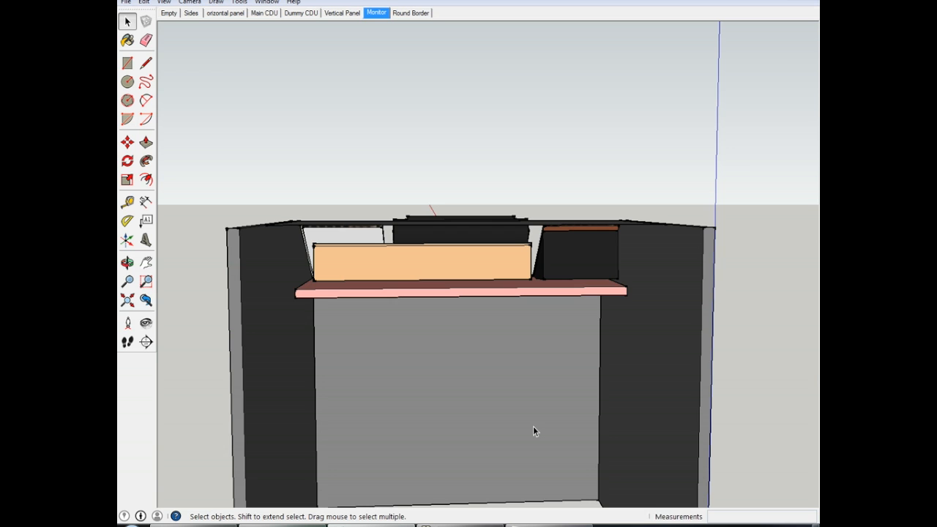
{"action": "mouse_move", "coordinate": [575, 371]}
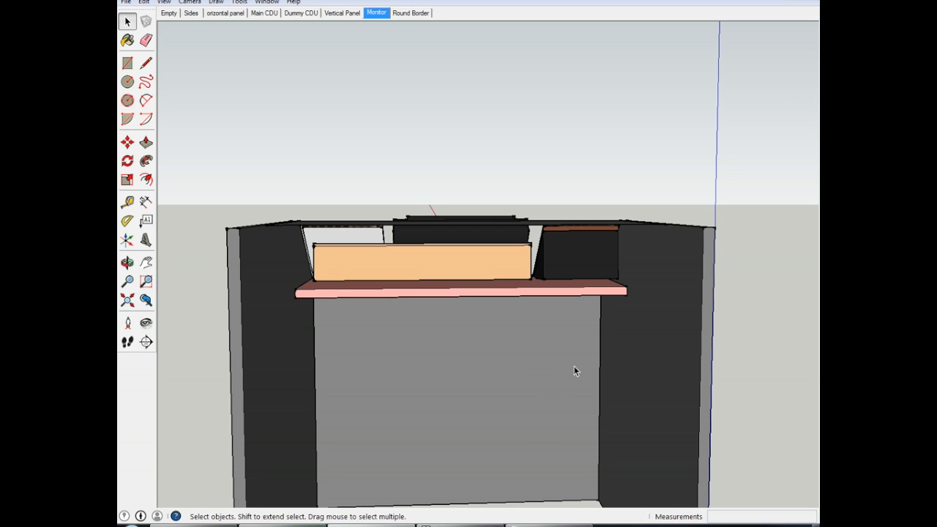